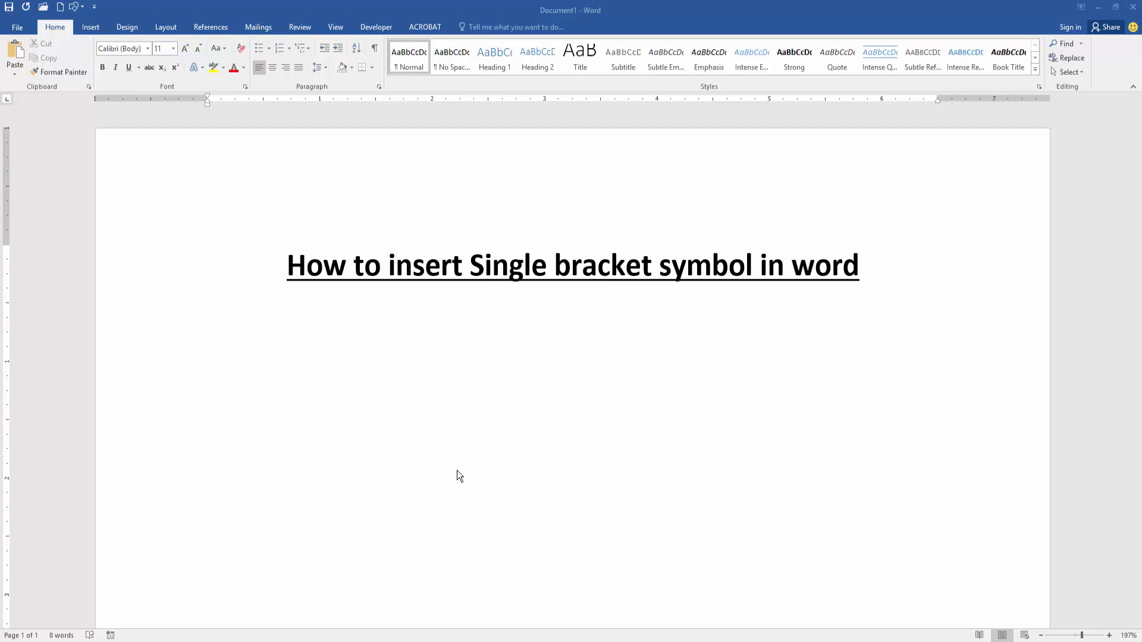
- Place the cursor on the empty line below the underlined title
{"action": "left_click", "coordinate": [90, 28]}
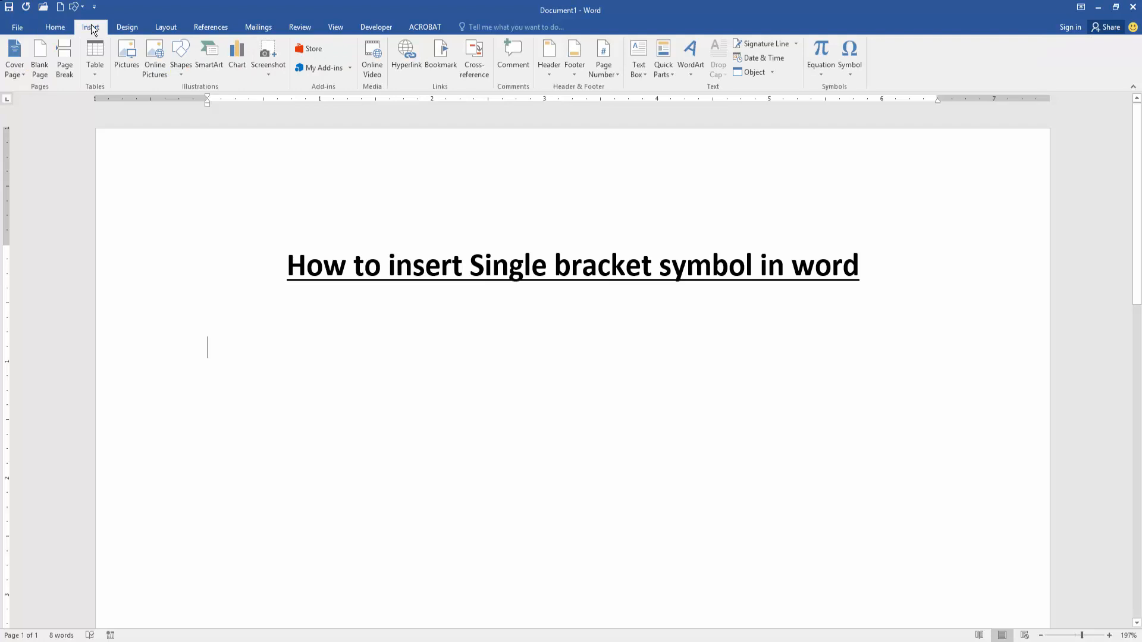
- Insert a new blank equation placeholder below the title
{"action": "left_click", "coordinate": [820, 55]}
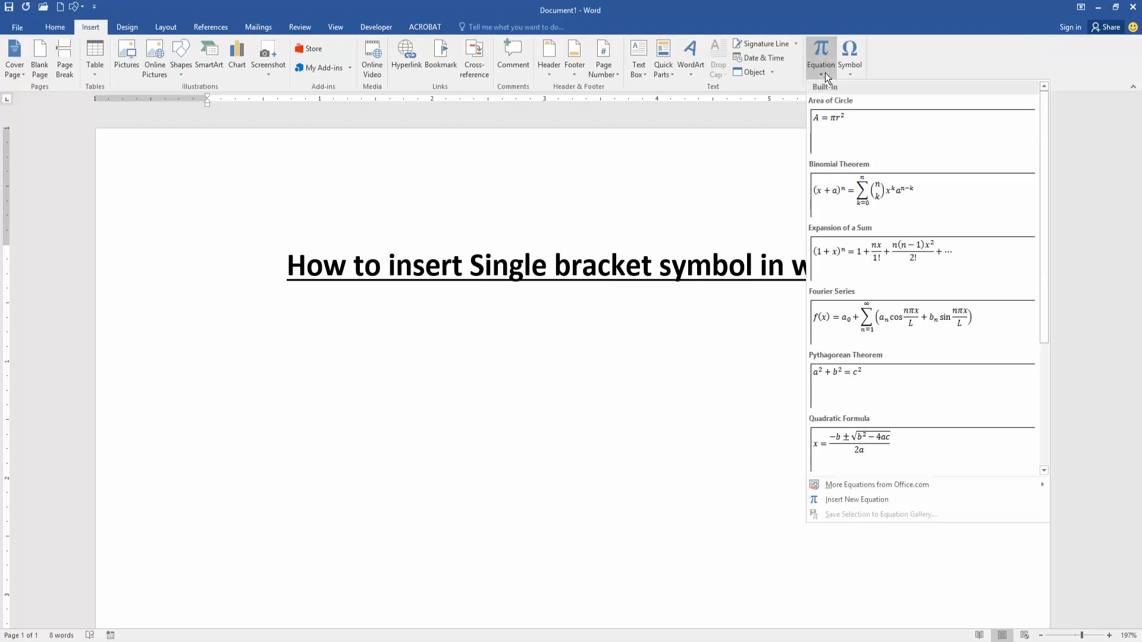
{"action": "mouse_move", "coordinate": [864, 504]}
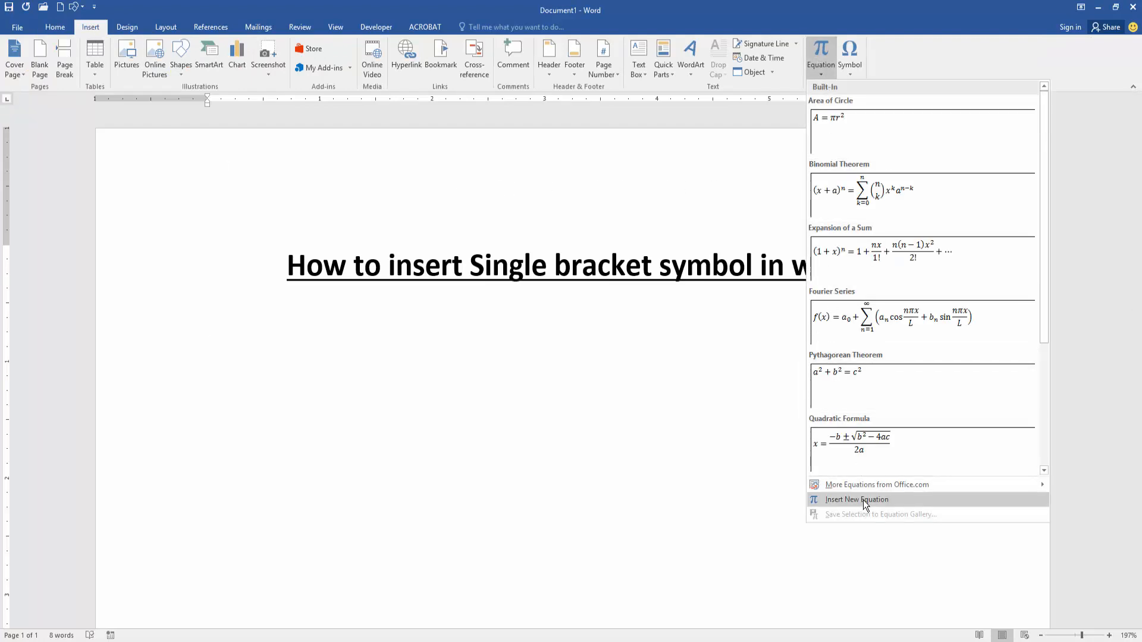
{"action": "left_click", "coordinate": [857, 499]}
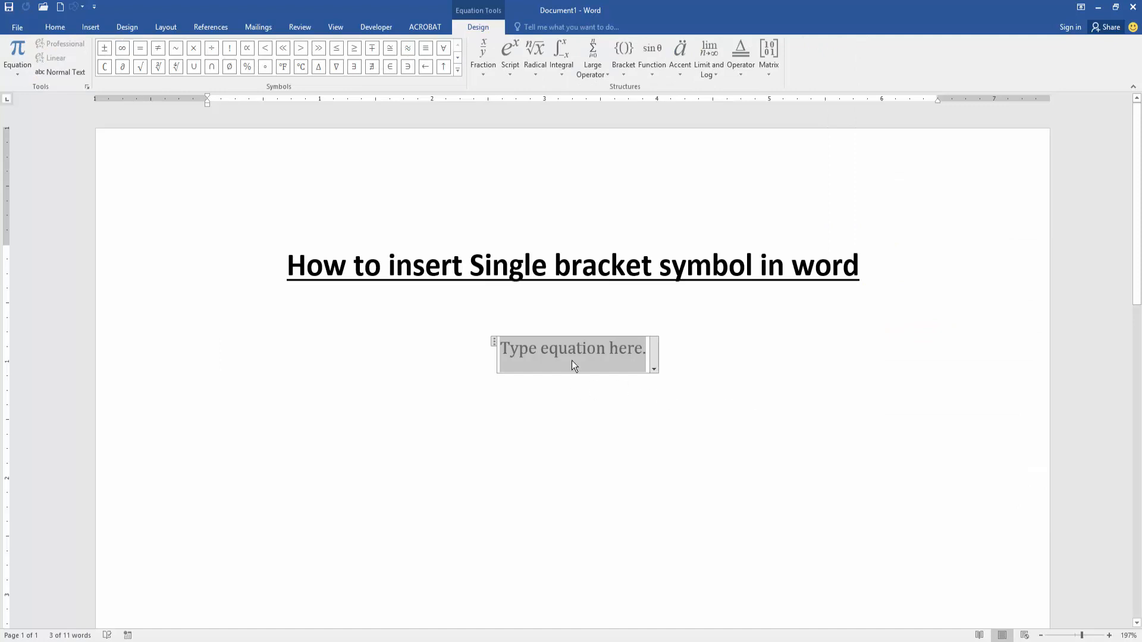
{"action": "mouse_move", "coordinate": [582, 363]}
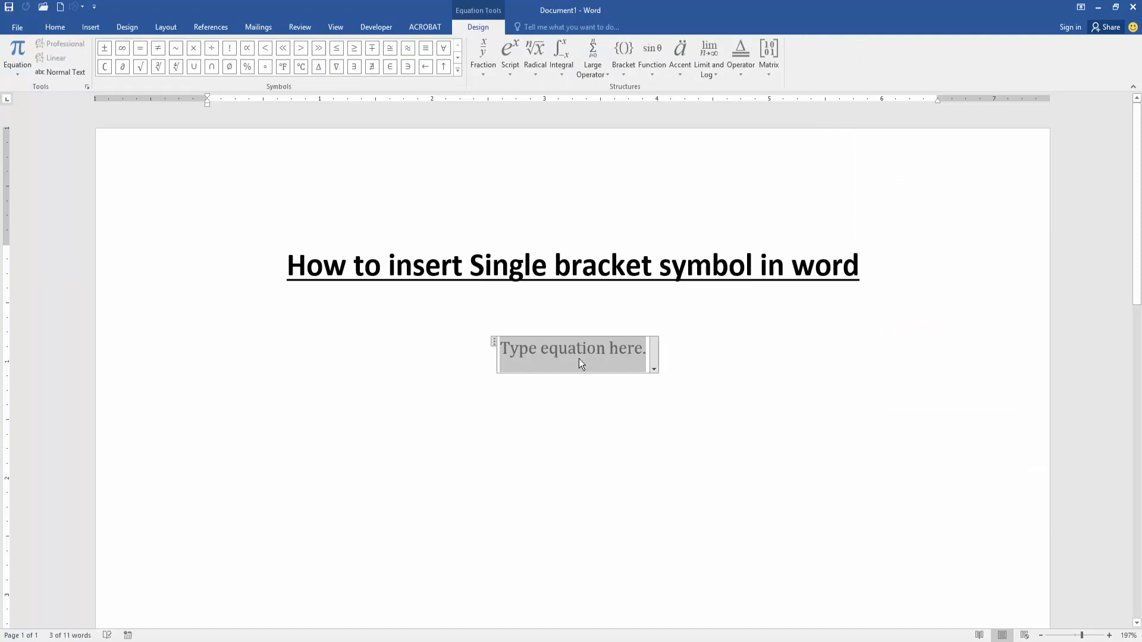
{"action": "mouse_move", "coordinate": [483, 35]}
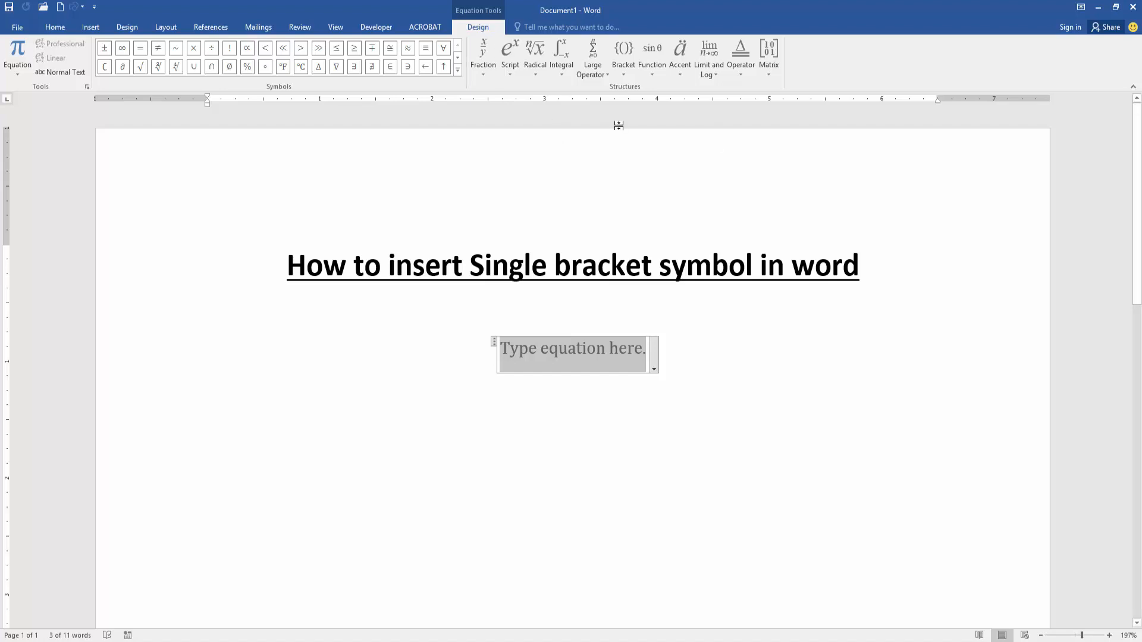
- Bring up the Bracket gallery to choose a single closing brace
{"action": "left_click", "coordinate": [622, 54]}
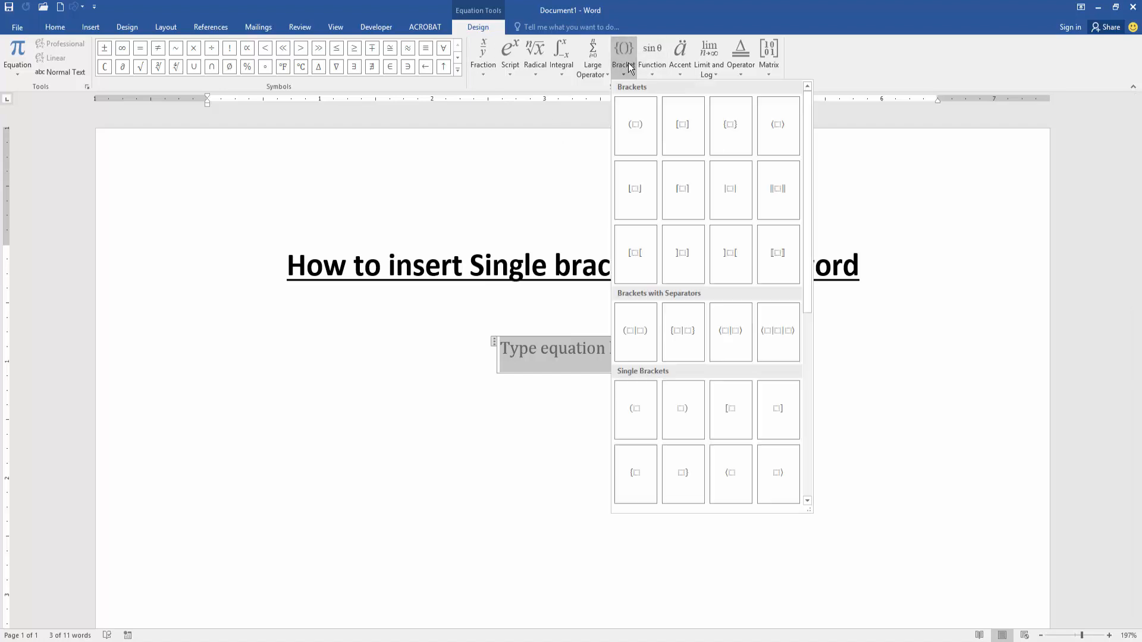
{"action": "mouse_move", "coordinate": [683, 408]}
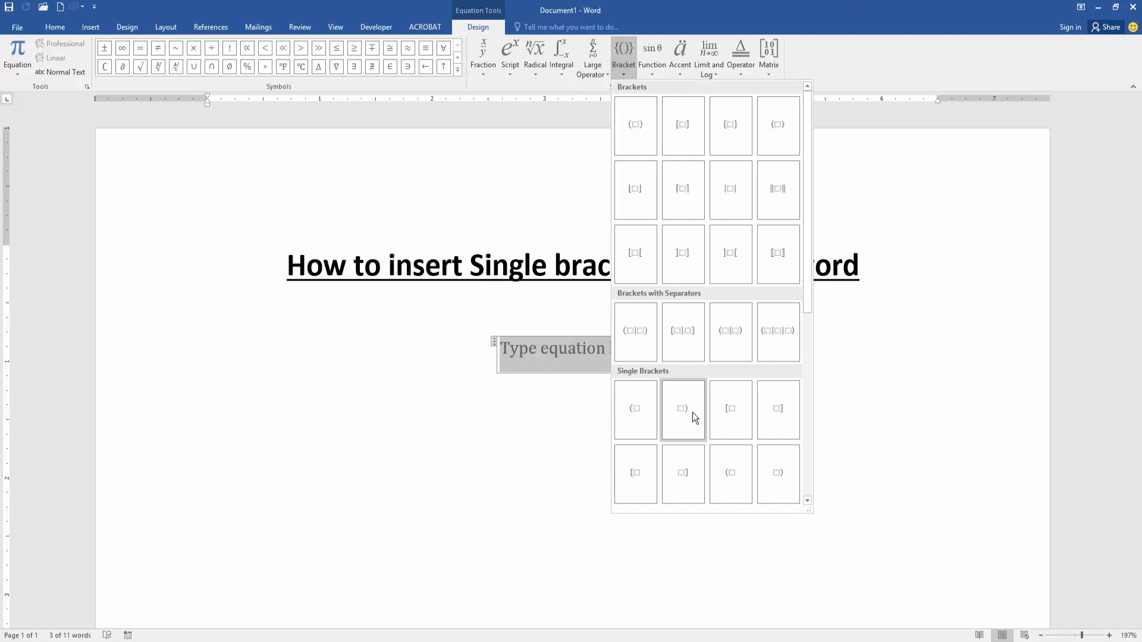
{"action": "mouse_move", "coordinate": [710, 488]}
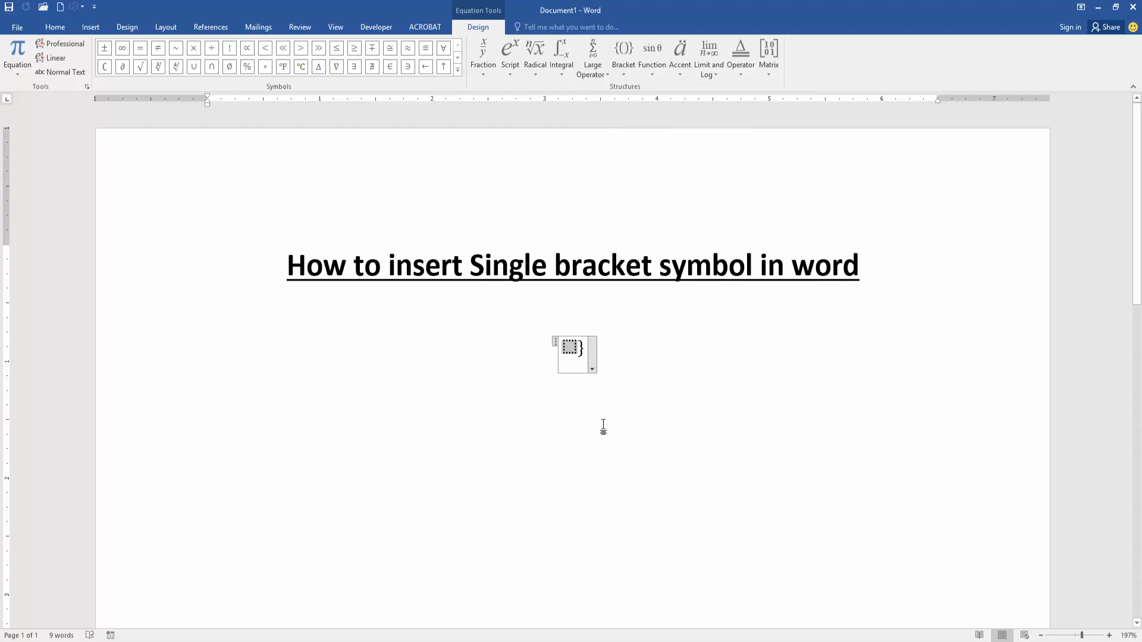
- Enter 4 in the brace slot and finish editing the equation
{"action": "type", "text": "4"}
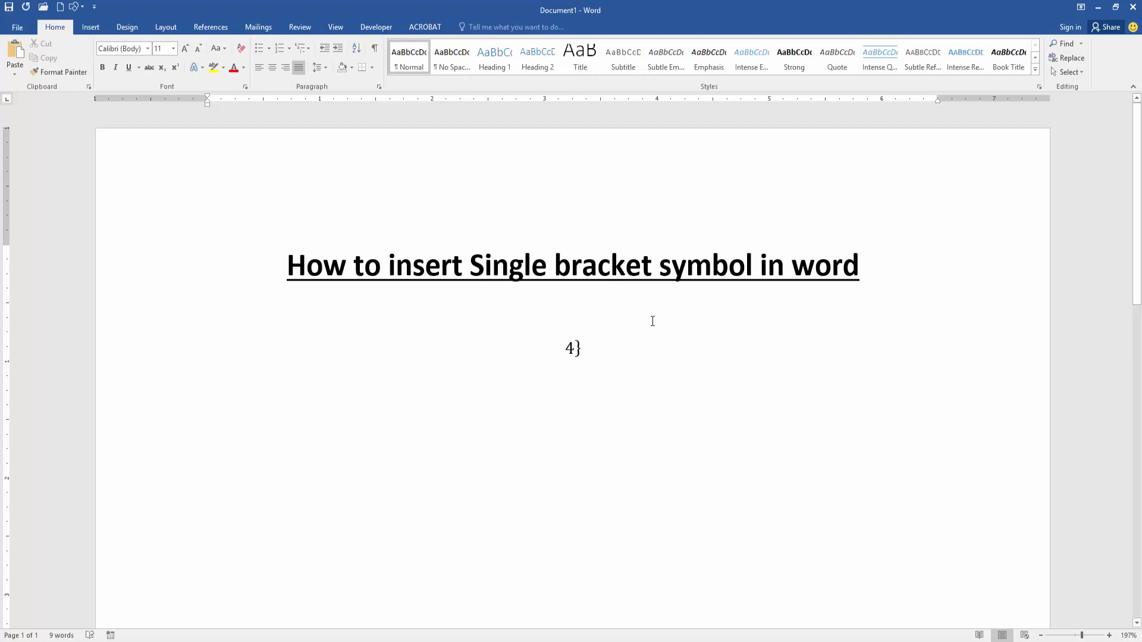
{"action": "left_click", "coordinate": [580, 347]}
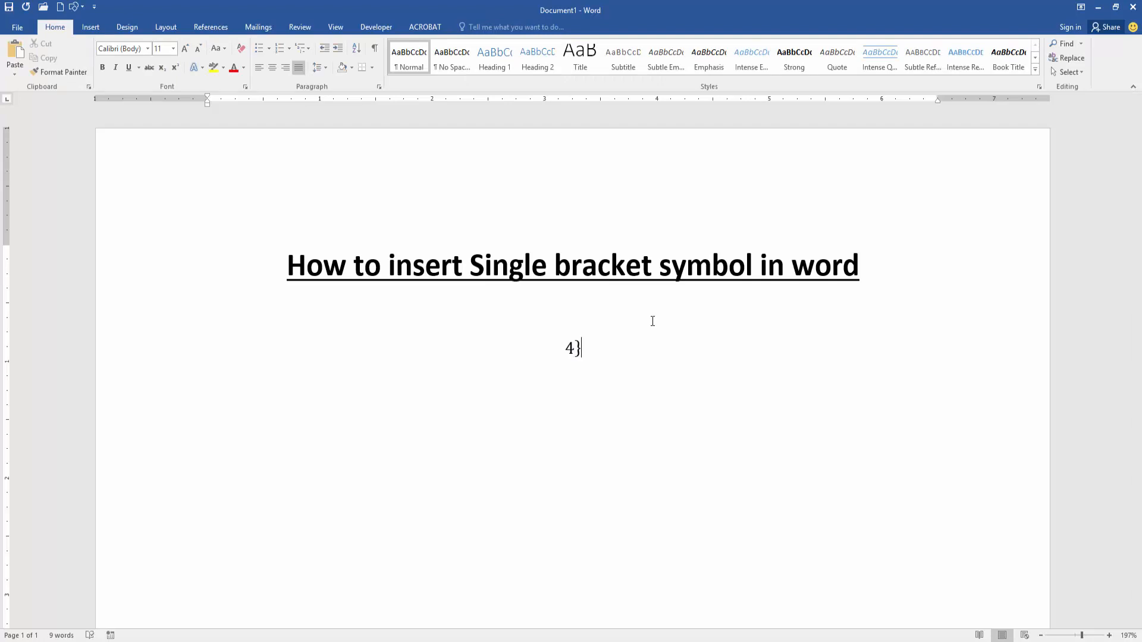